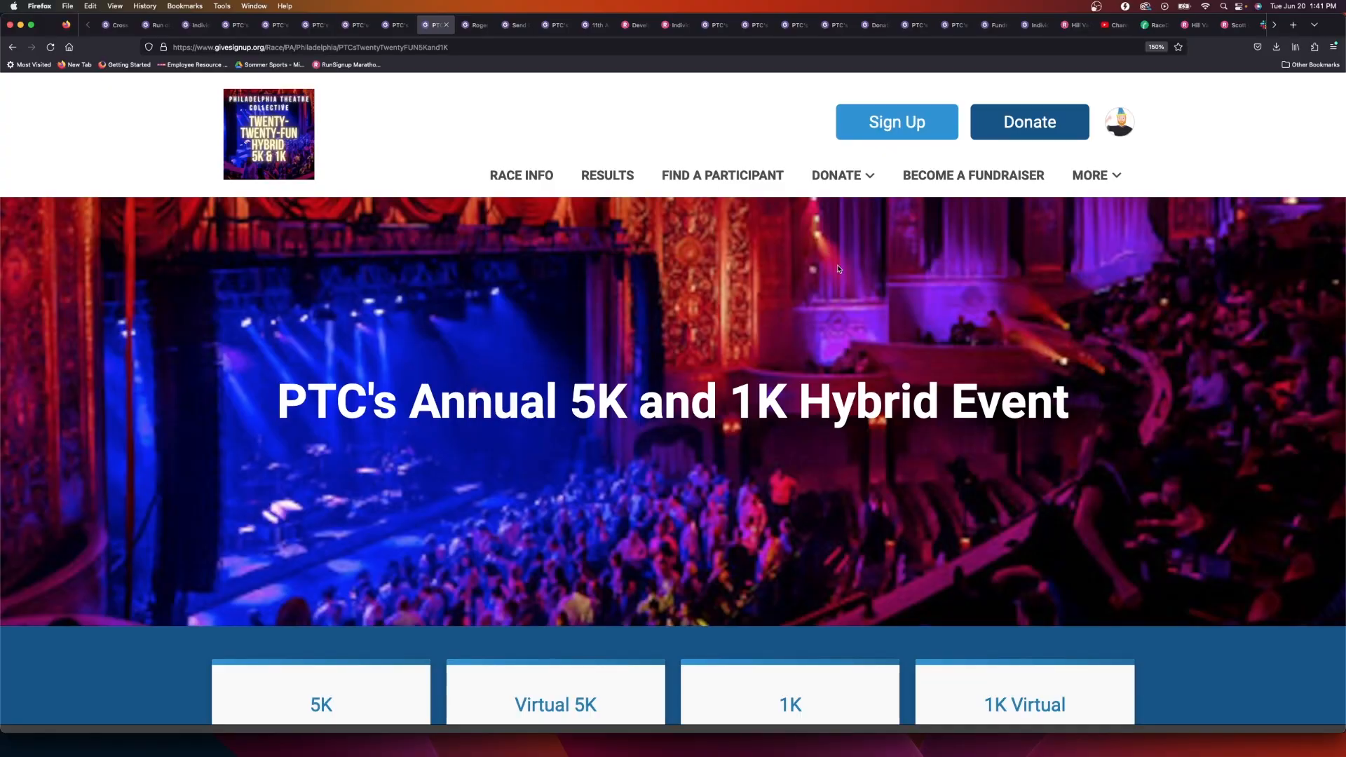
Go to Donate > Top Fundraisers and browse the individual fundraisers' totals.
click(837, 176)
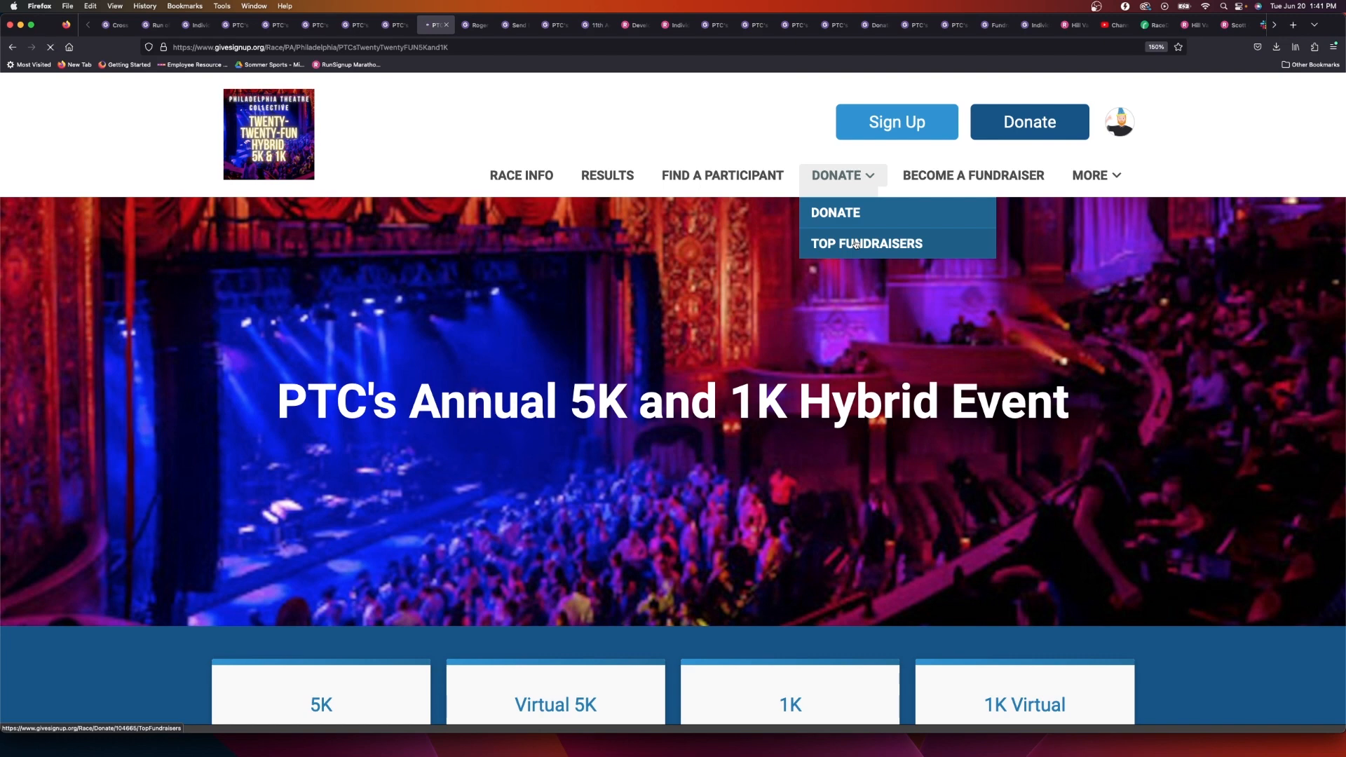
click(865, 243)
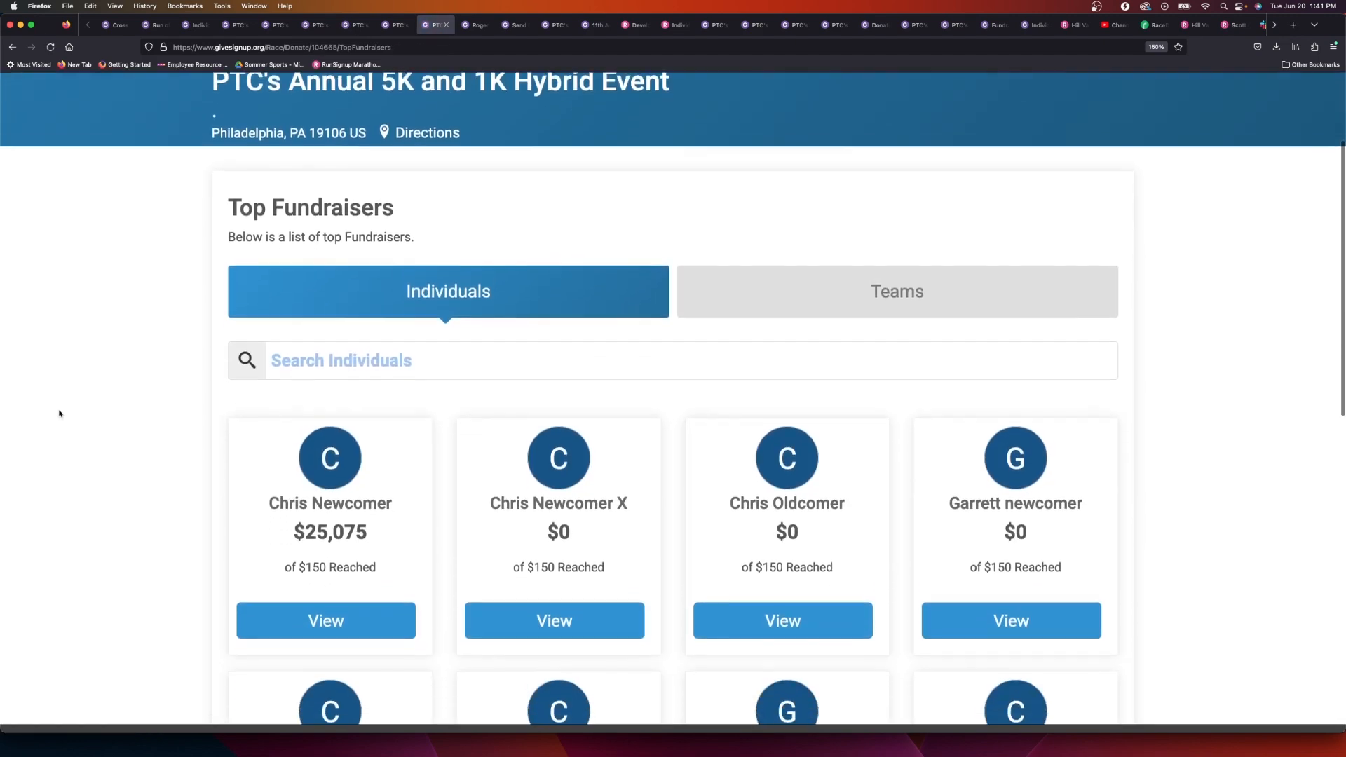
scroll(down, 3)
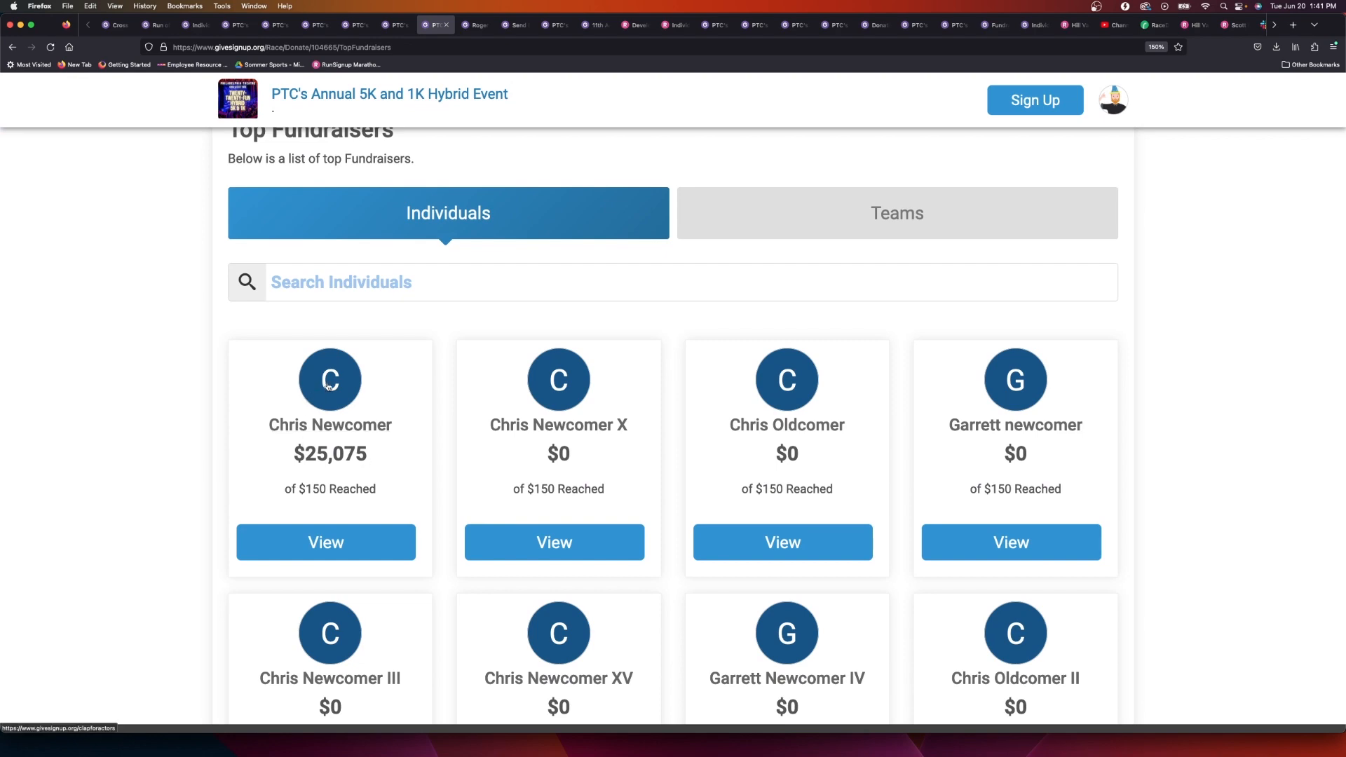
View the top $25,075 fundraiser and scroll to its Top Donors and Applause! team card.
click(326, 542)
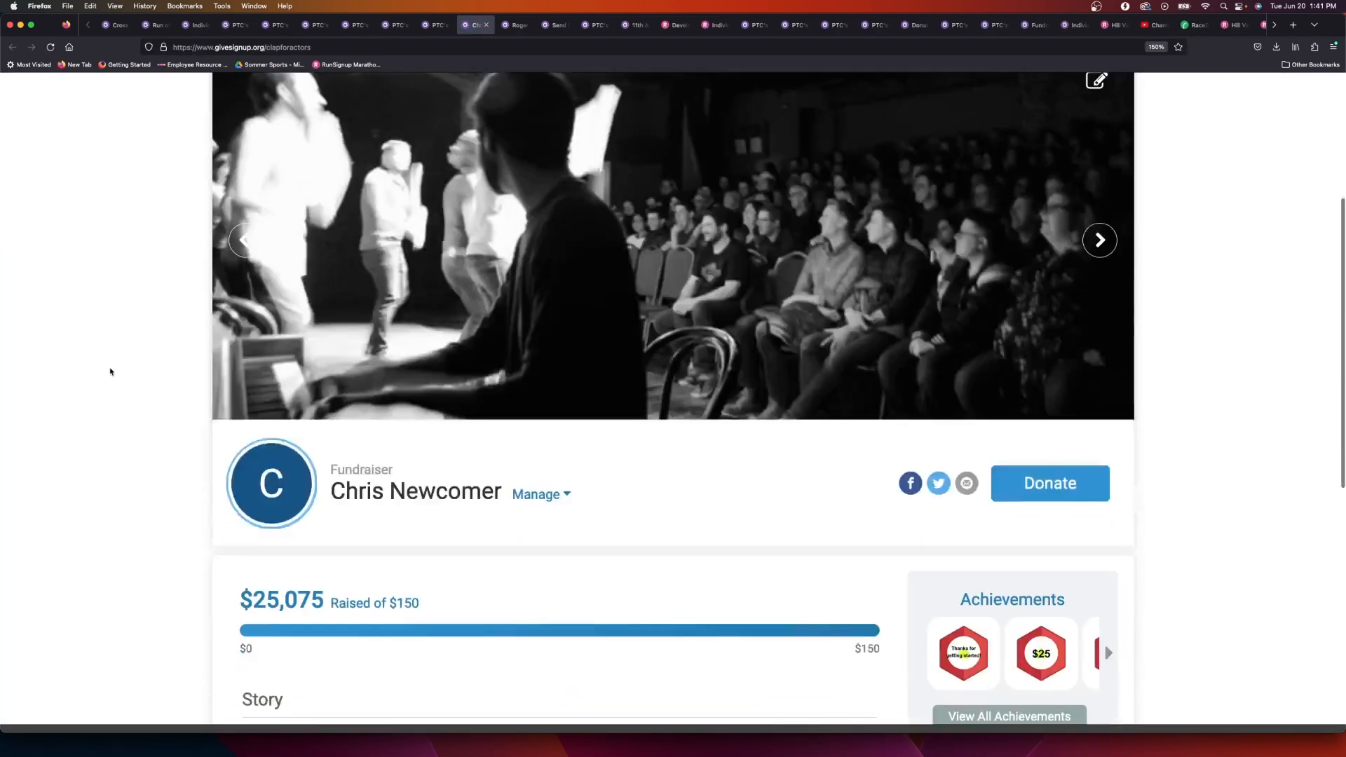
scroll(down, 3)
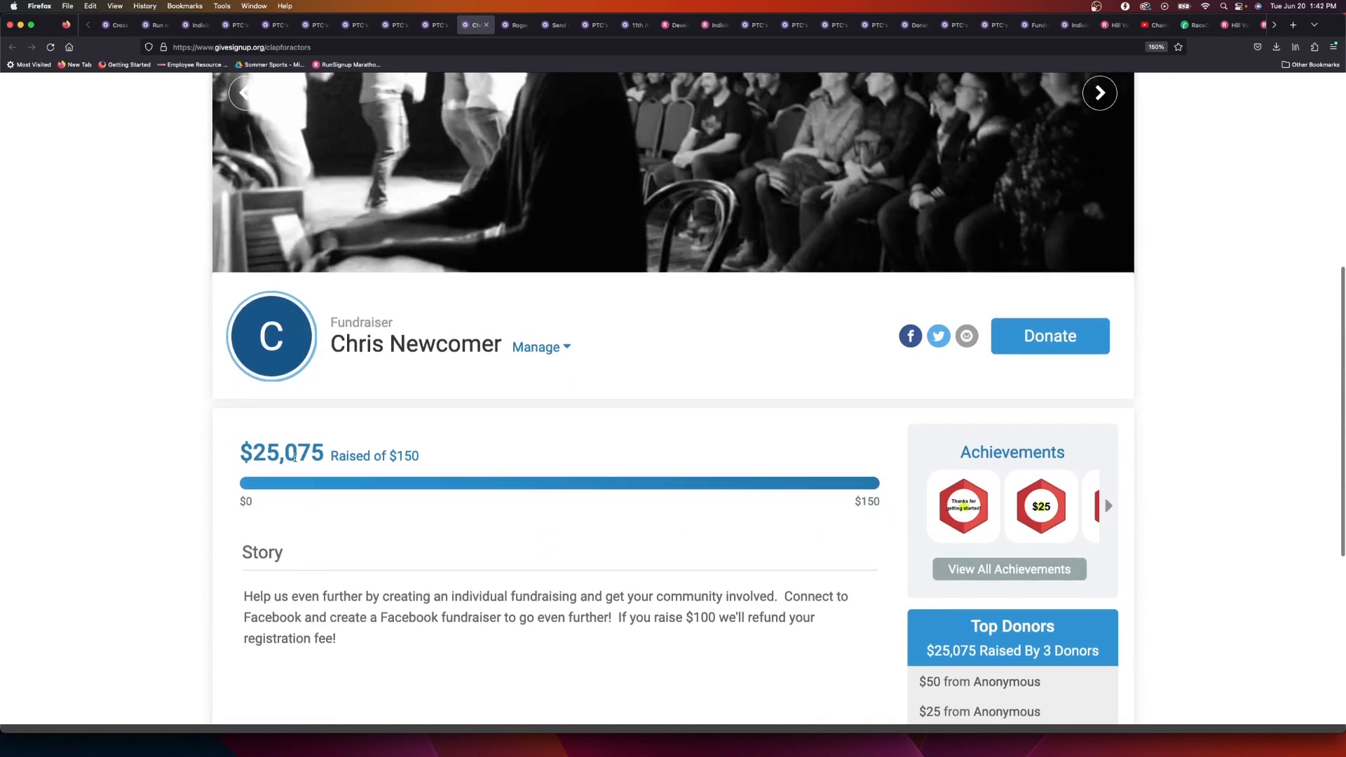
scroll(down, 3)
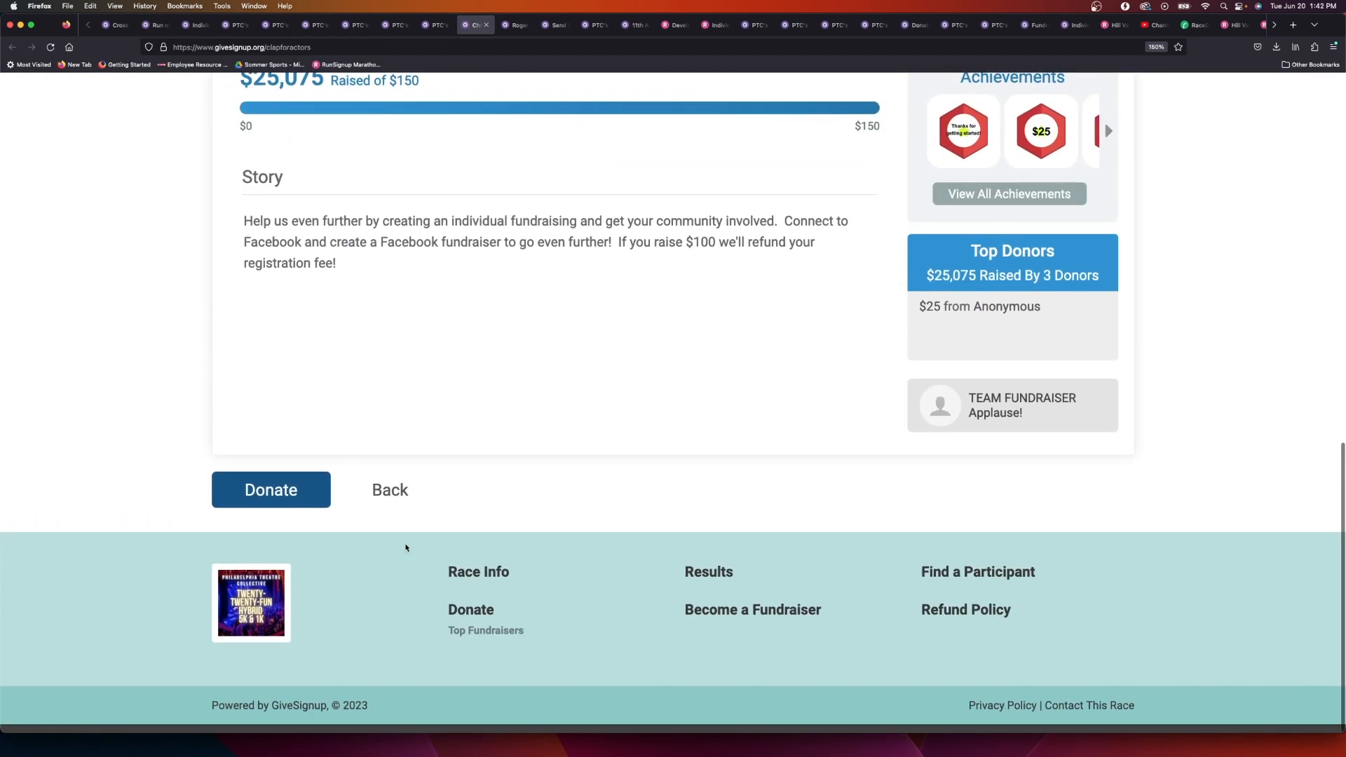
mouse_move(1030, 418)
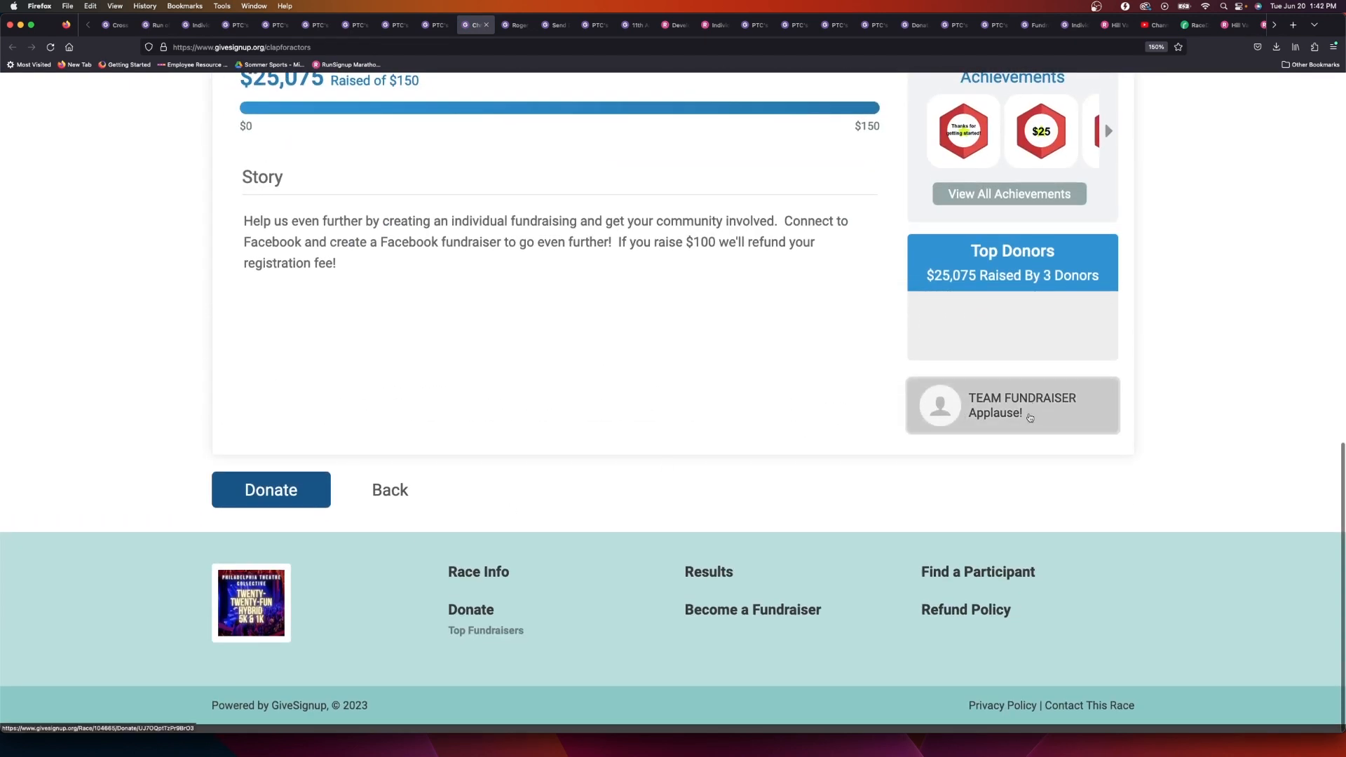
Open the Applause! team page and scroll to its seven members' totals.
click(1013, 405)
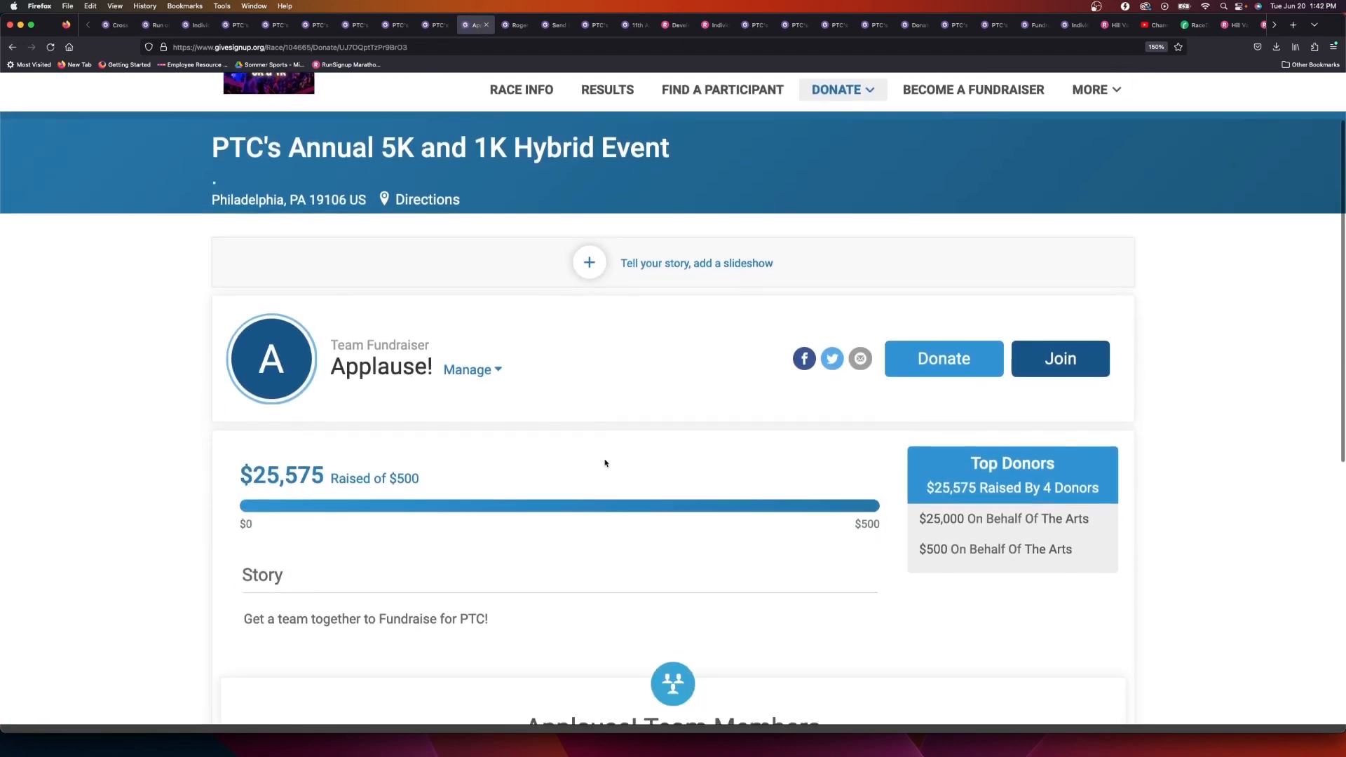
scroll(down, 3)
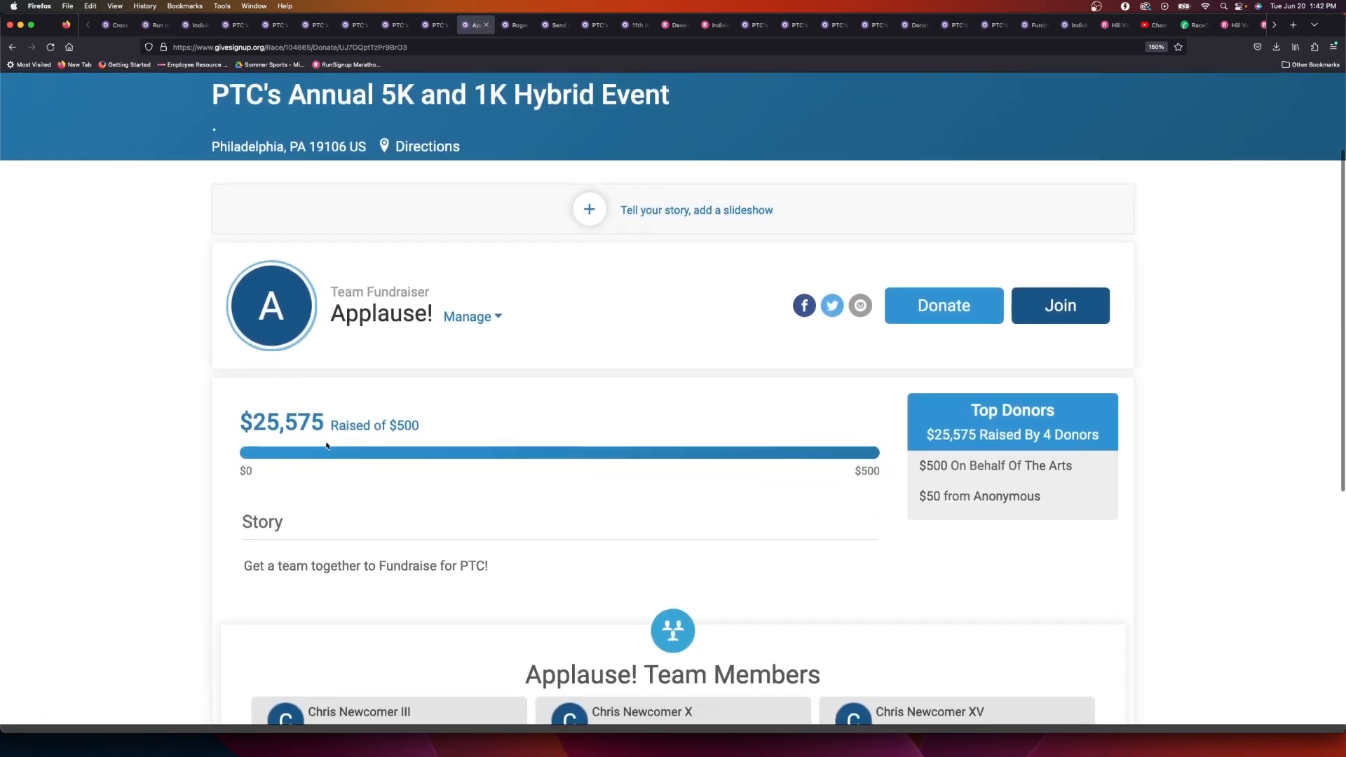
scroll(down, 3)
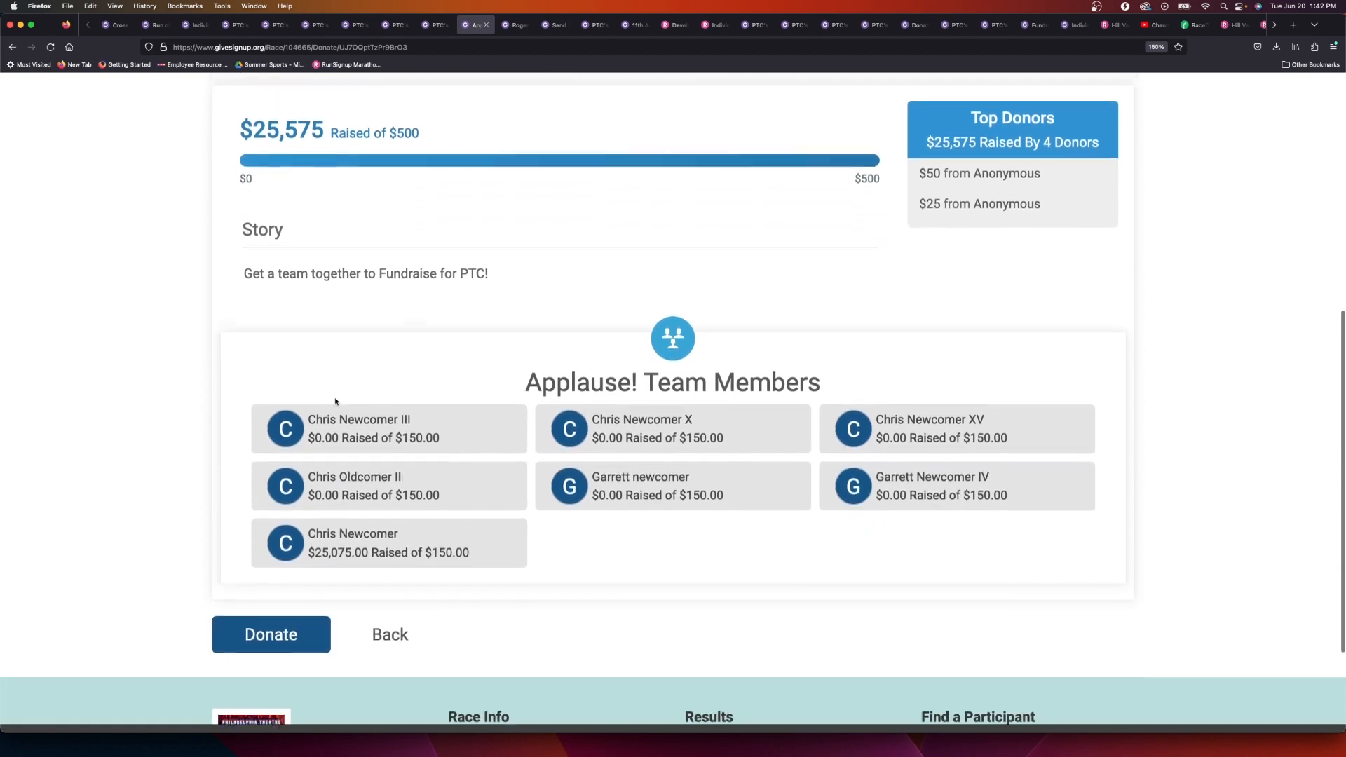
scroll(down, 3)
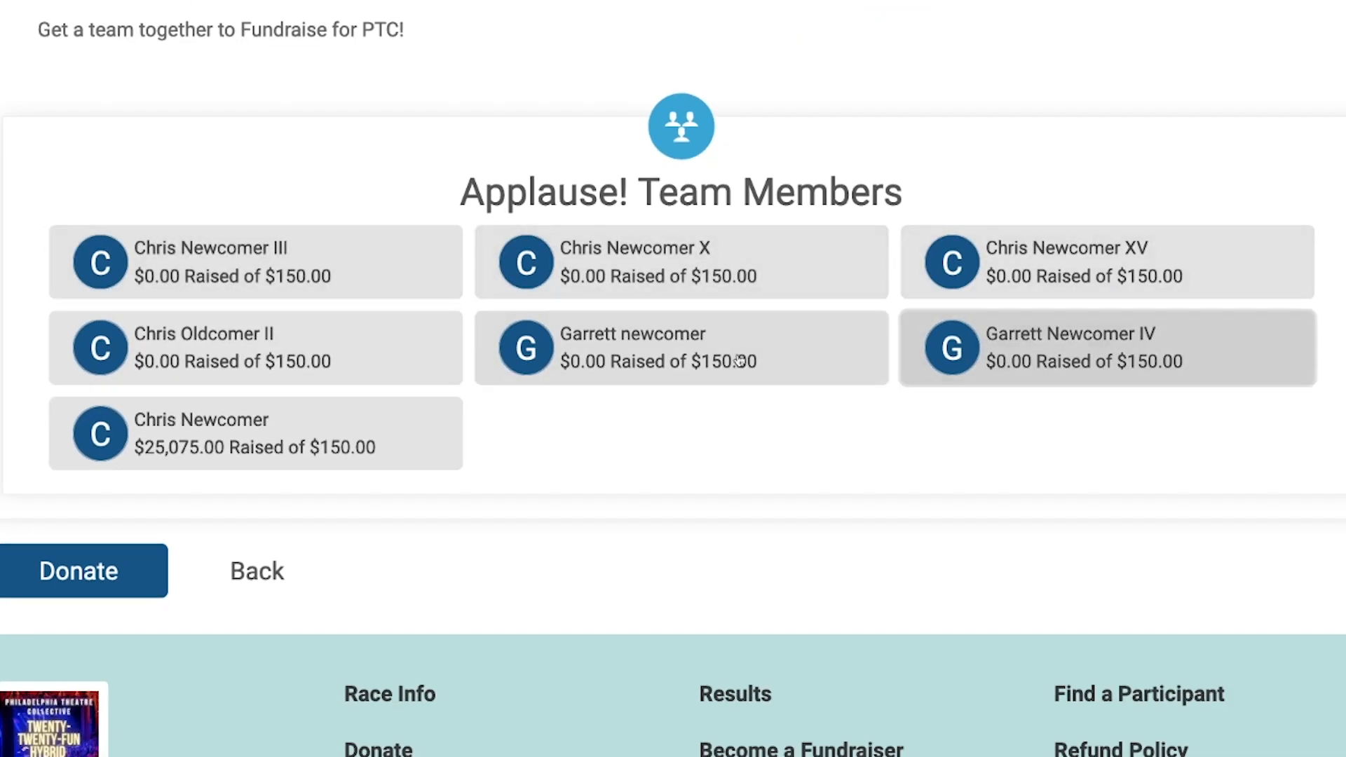
mouse_move(595, 445)
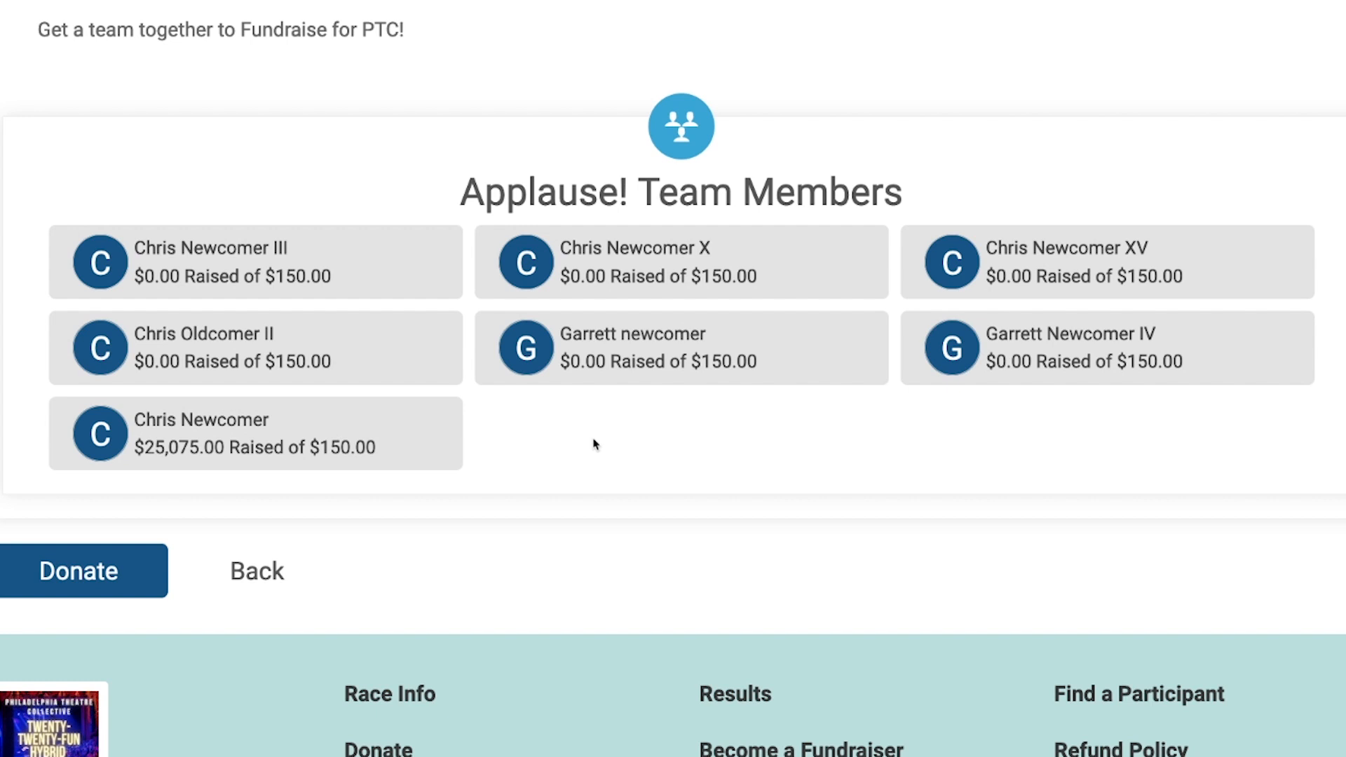